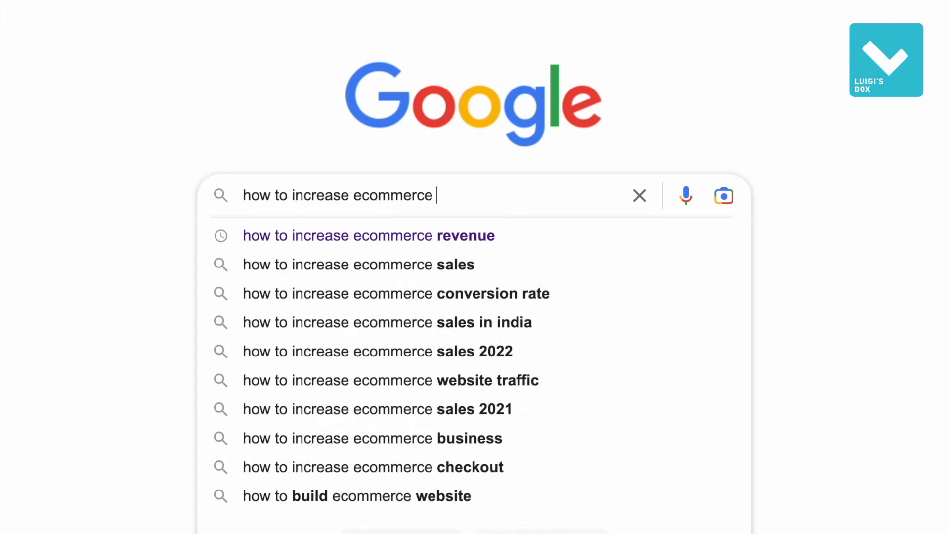
Step: Search Google for 'how to increase ecommerce' and pick an autocomplete suggestion
click(368, 235)
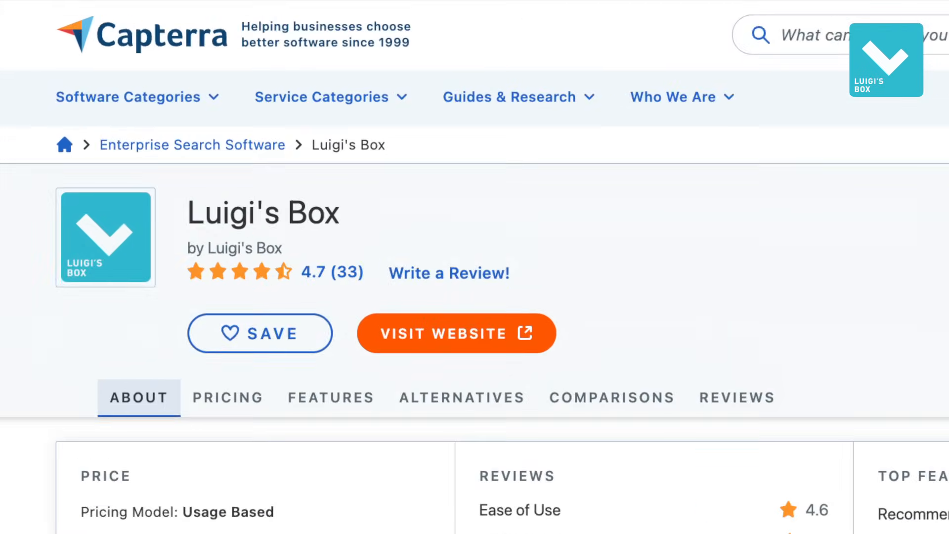
Step: Open the Luigi's Box listing (4.7 rating, 33 reviews) under Enterprise Search Software
click(456, 333)
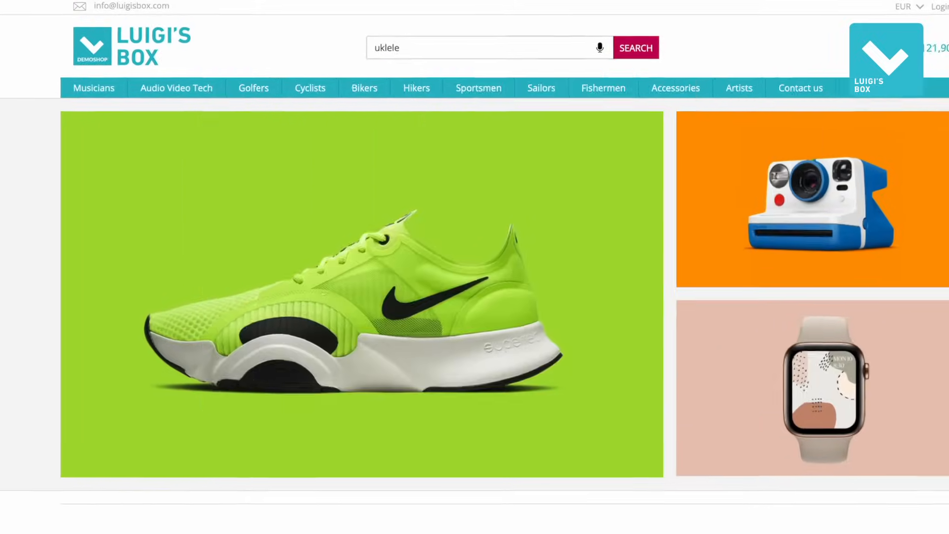
Step: Search the misspelled 'uklele', get 537 corrected ukulele results, then enter 'kalinba' and browse the grid
click(634, 48)
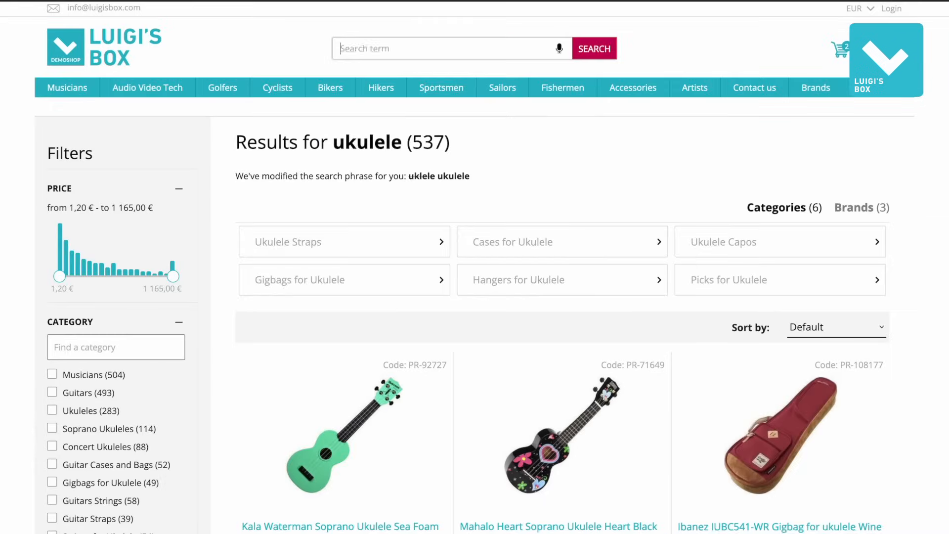
text(kalinba)
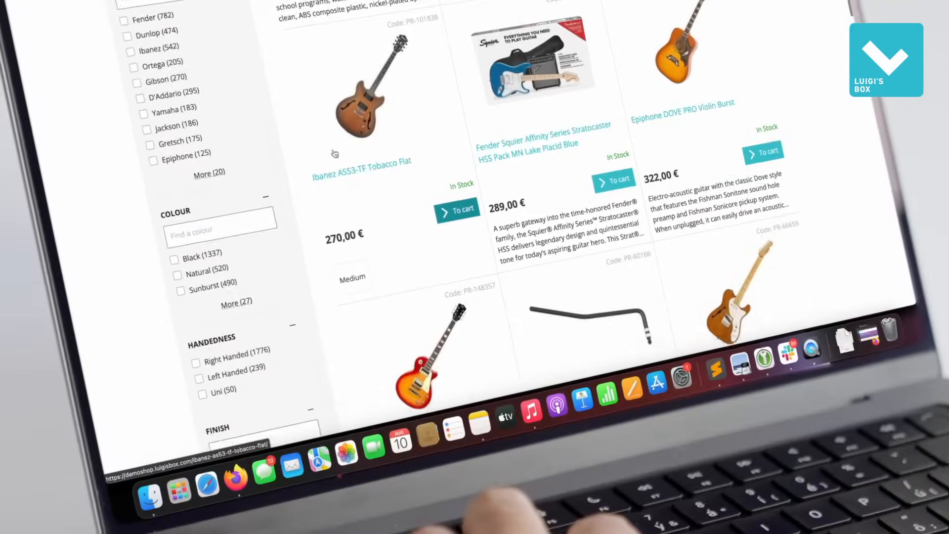
scroll(down, 3)
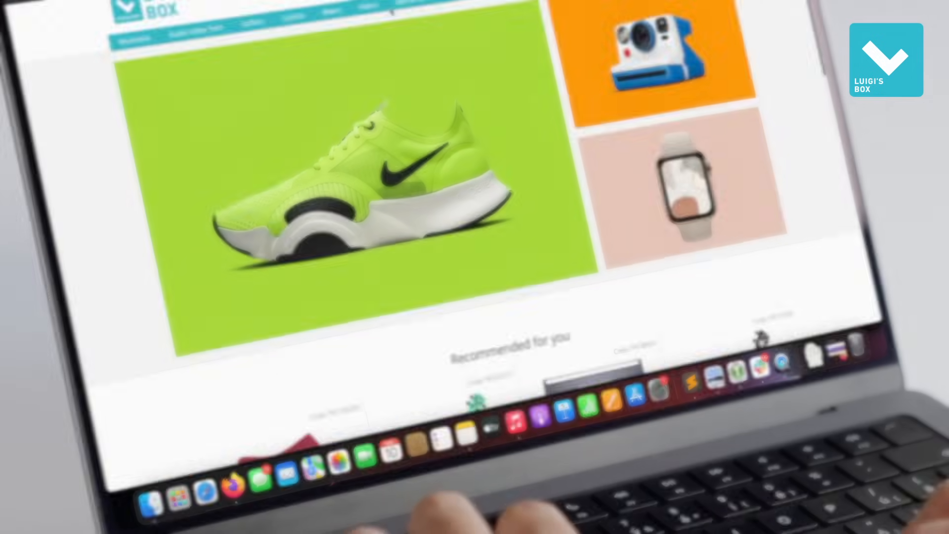
Step: Scroll the Kala Waterman ukulele details to 'You may be interested in' and reach the J.Lindeberg April Dress page
scroll(down, 3)
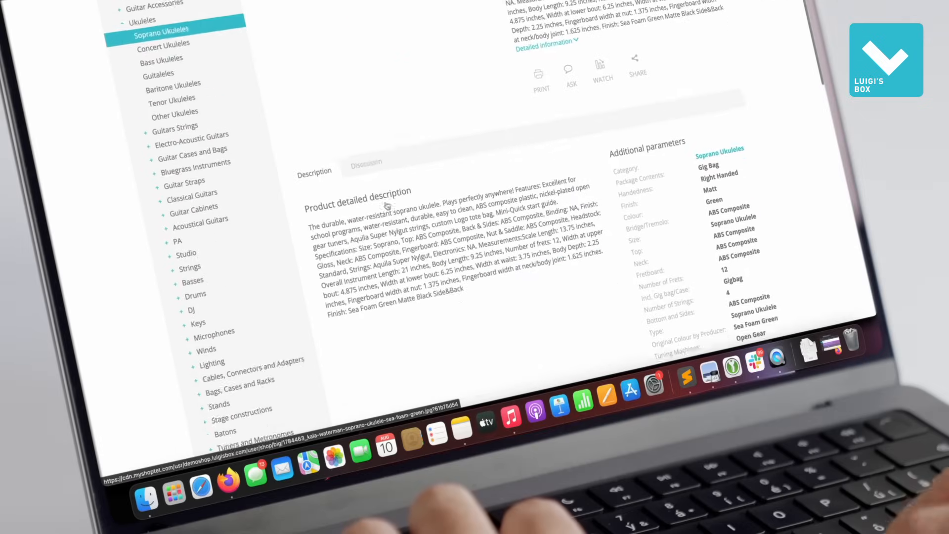
scroll(down, 3)
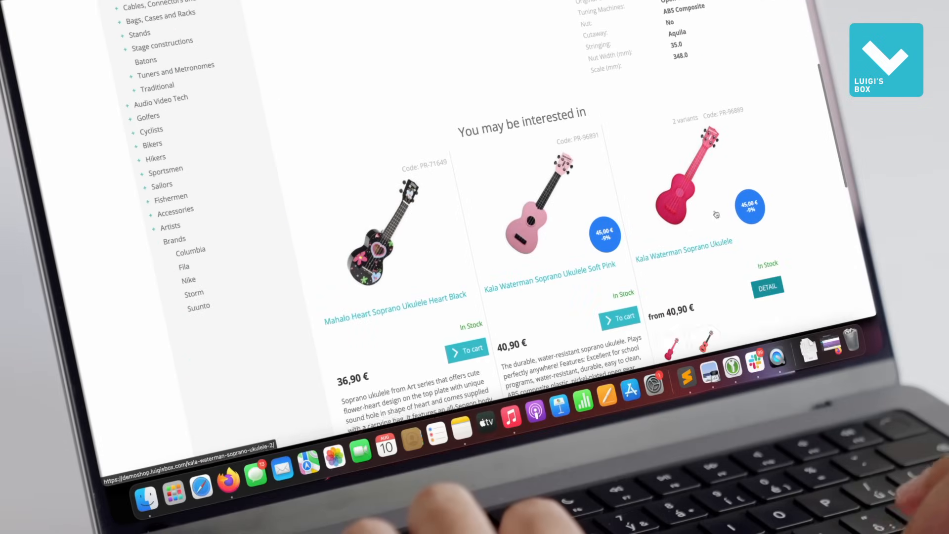
scroll(down, 3)
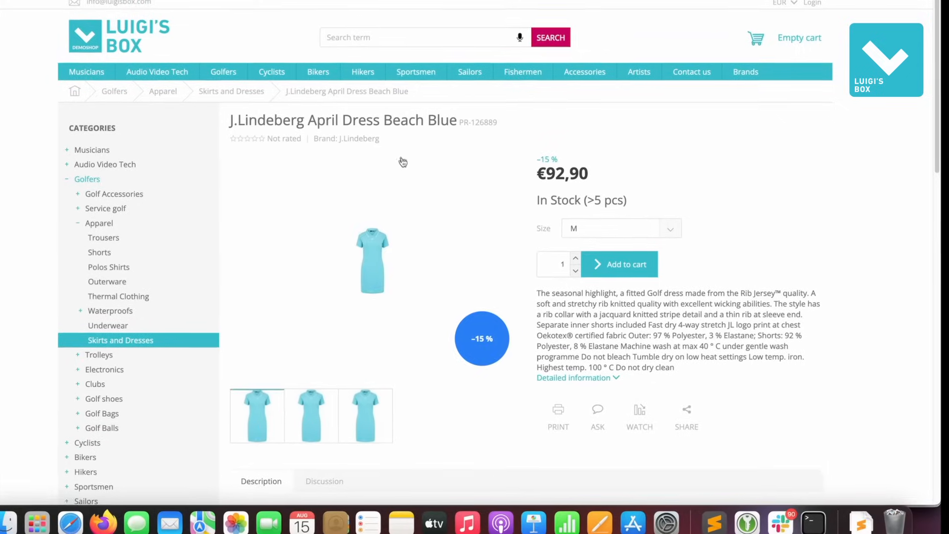
scroll(down, 3)
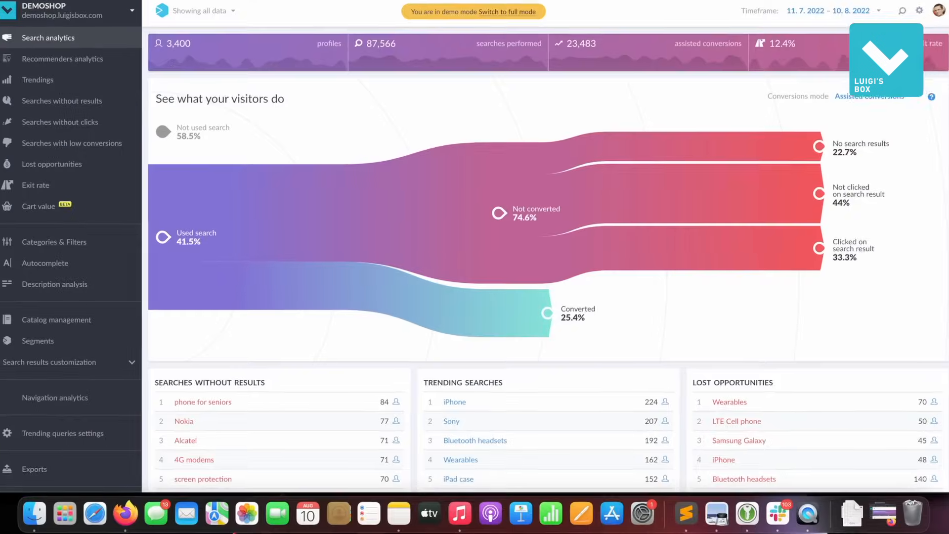
Step: Review the iPhone 7 search analytics report from Trending searches
click(38, 79)
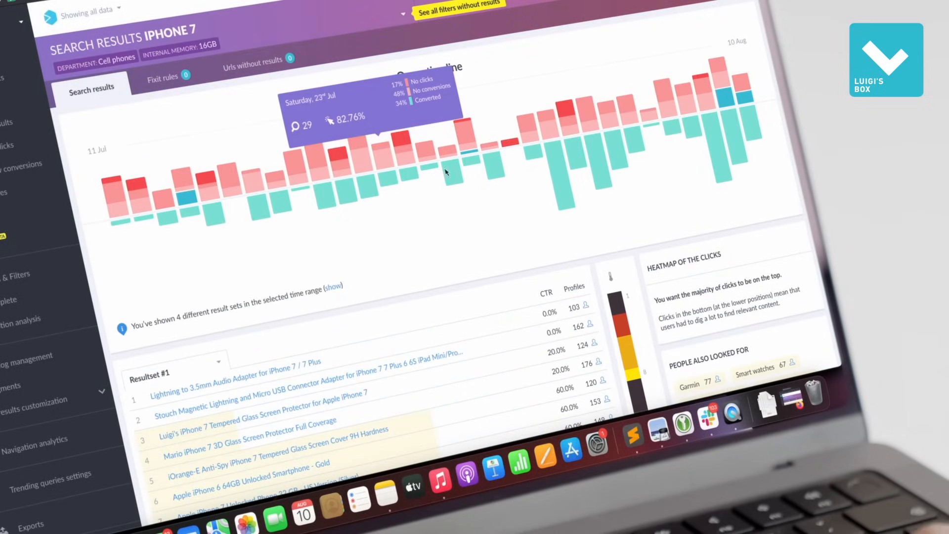
scroll(down, 3)
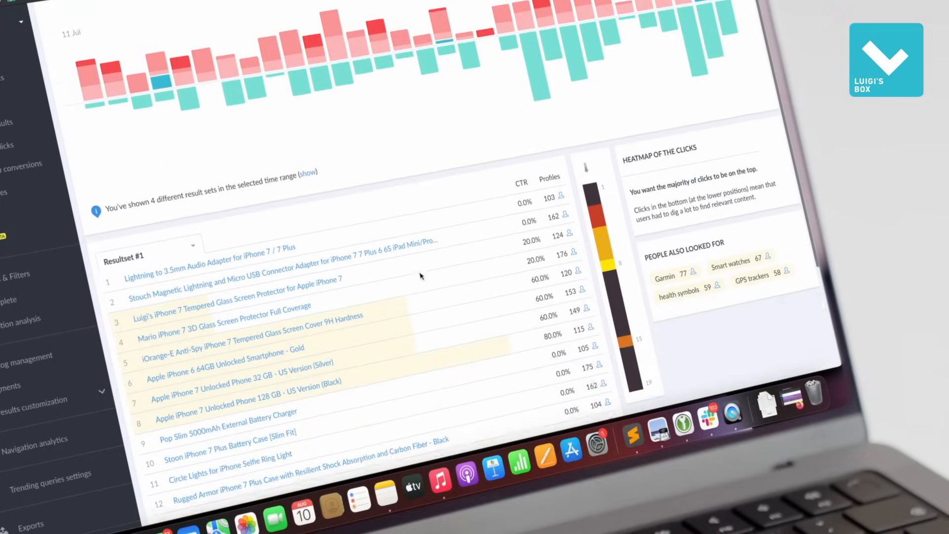
scroll(down, 3)
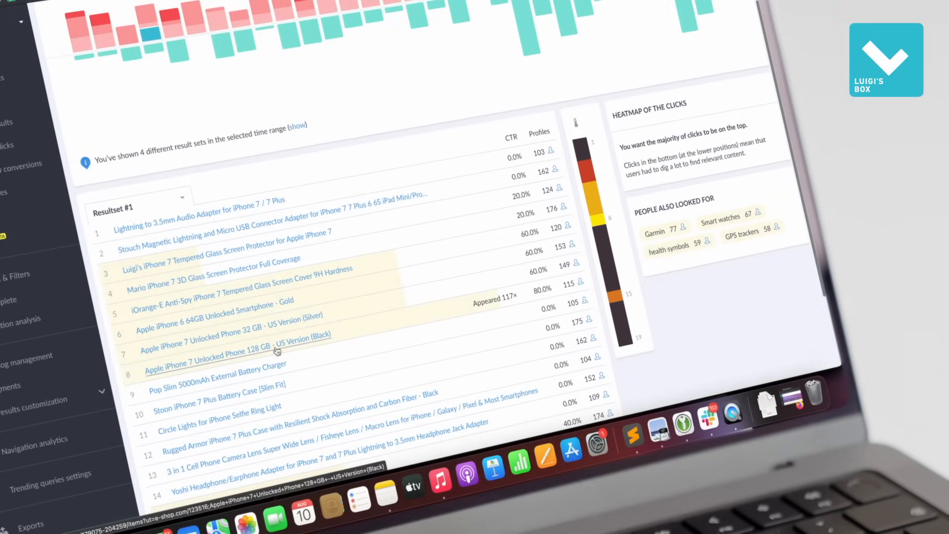
Step: Show the Catalog management synonyms list pairing ukulele with 'small guitar'
click(616, 77)
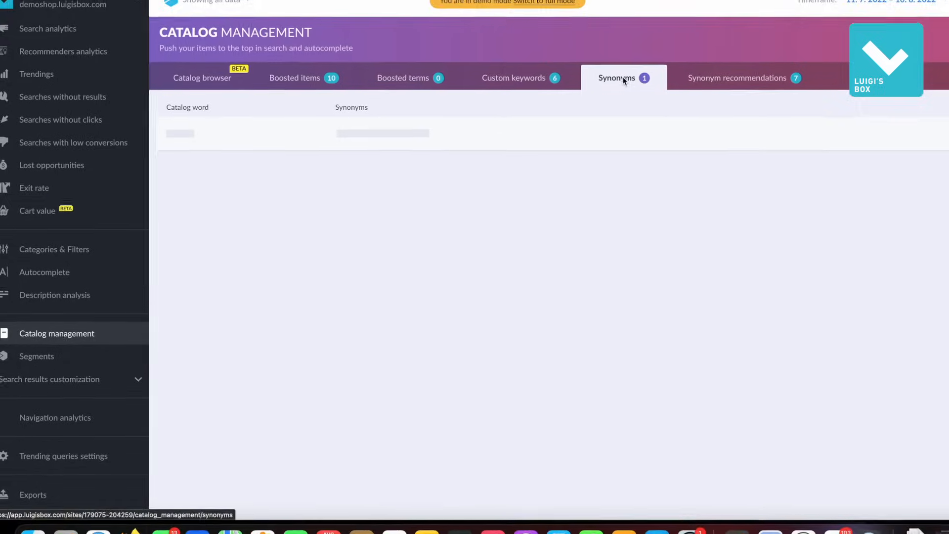
click(616, 77)
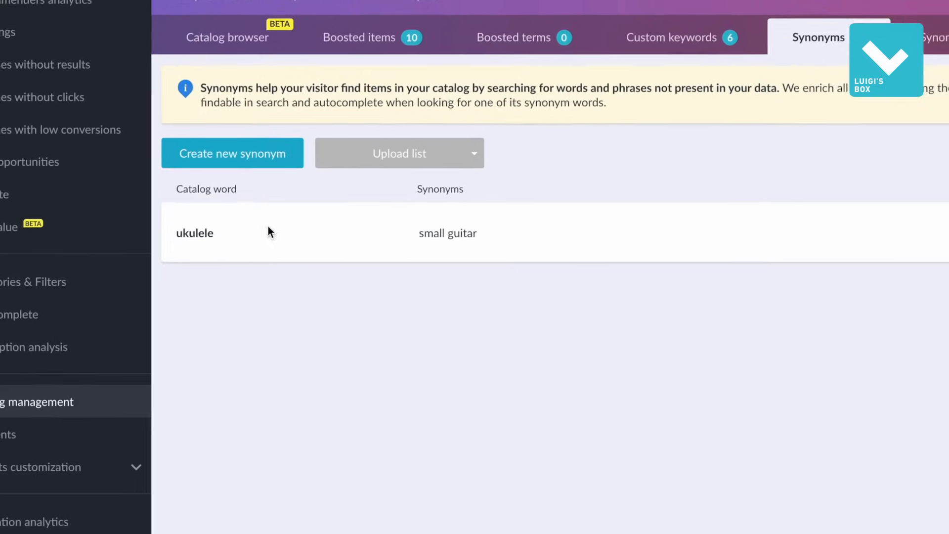